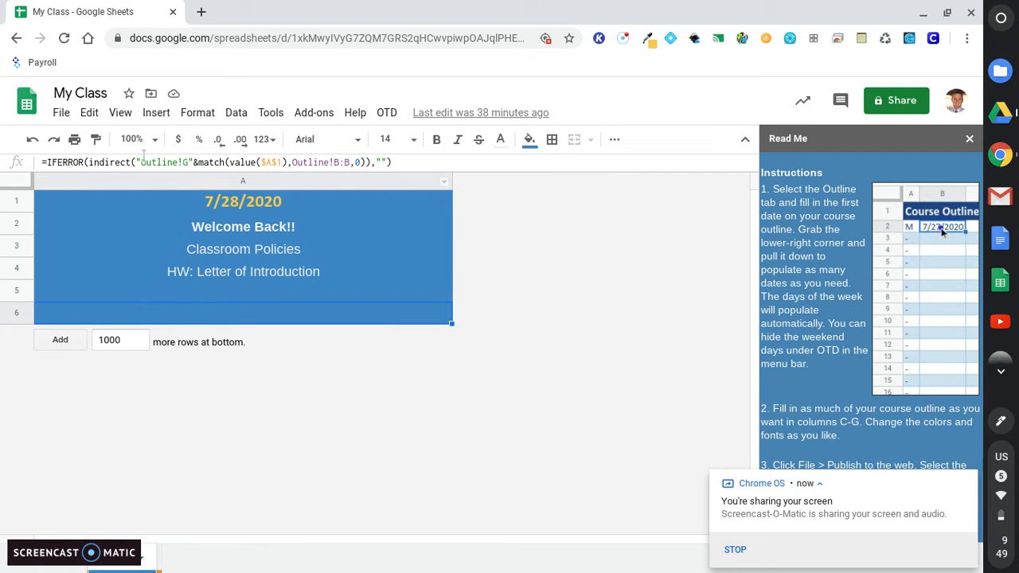
Open the File menu of the My Class spreadsheet
click(61, 113)
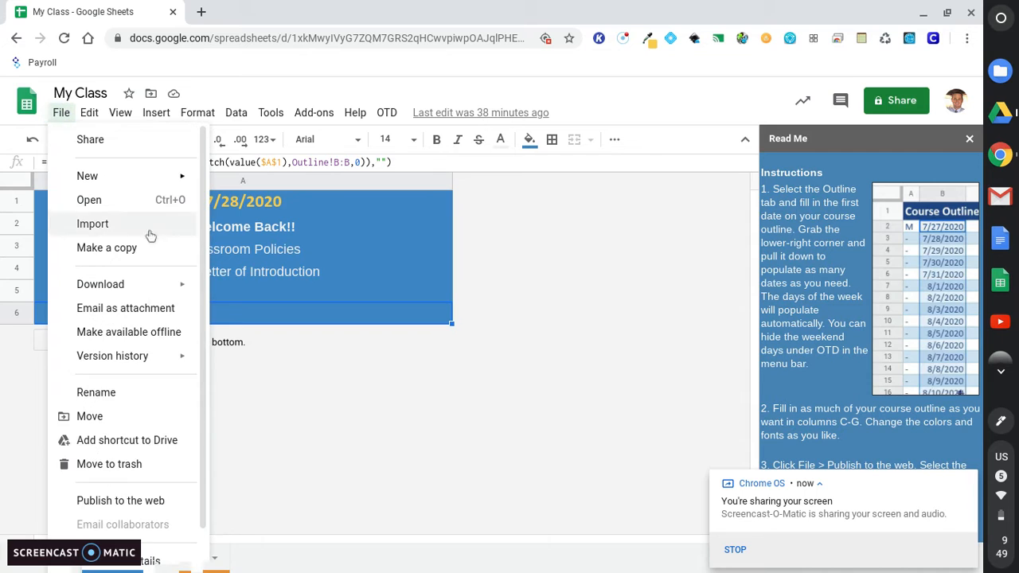
Start Publish to the web as embed code limited to the Today sheet
click(121, 500)
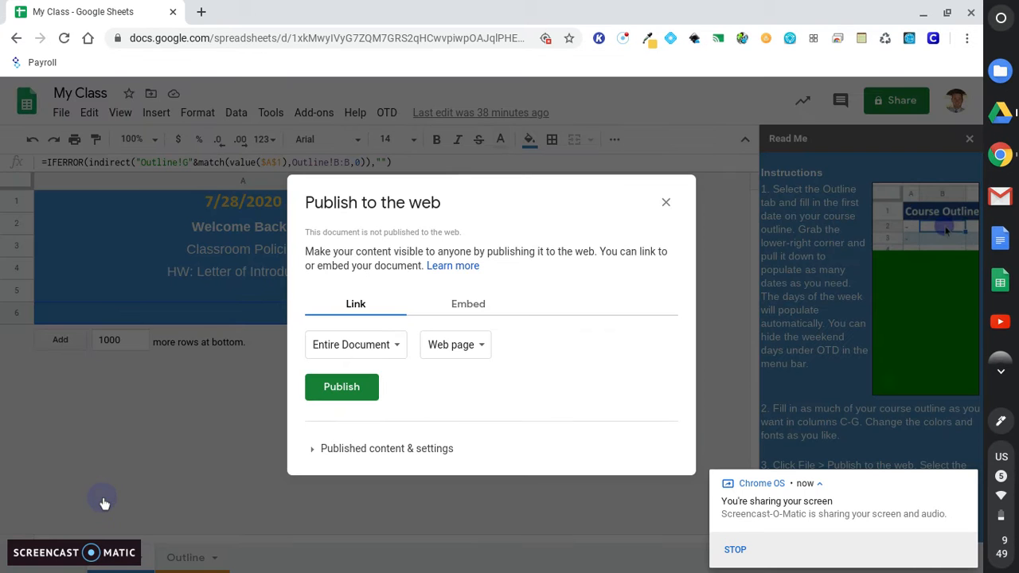
click(468, 303)
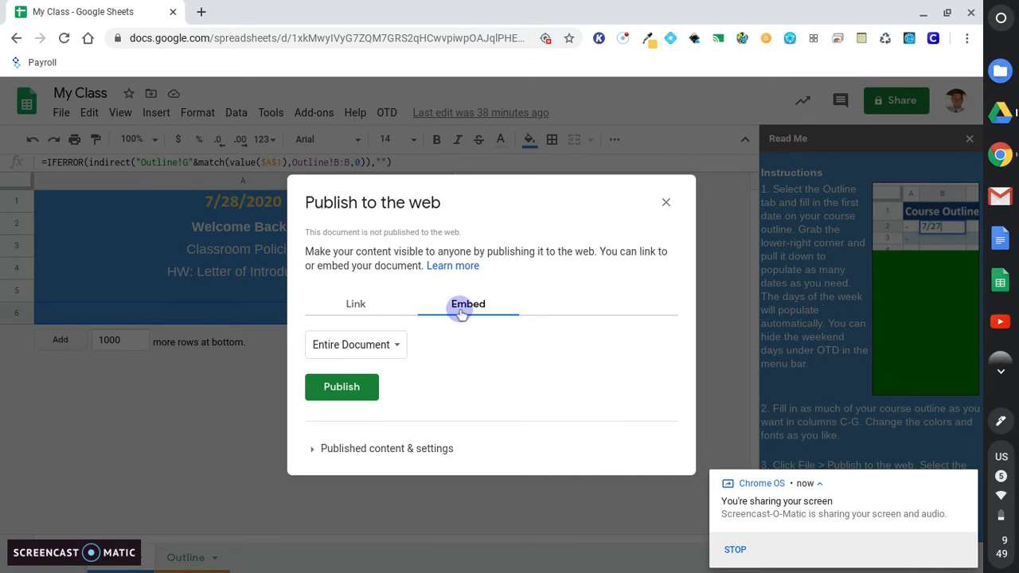
click(467, 303)
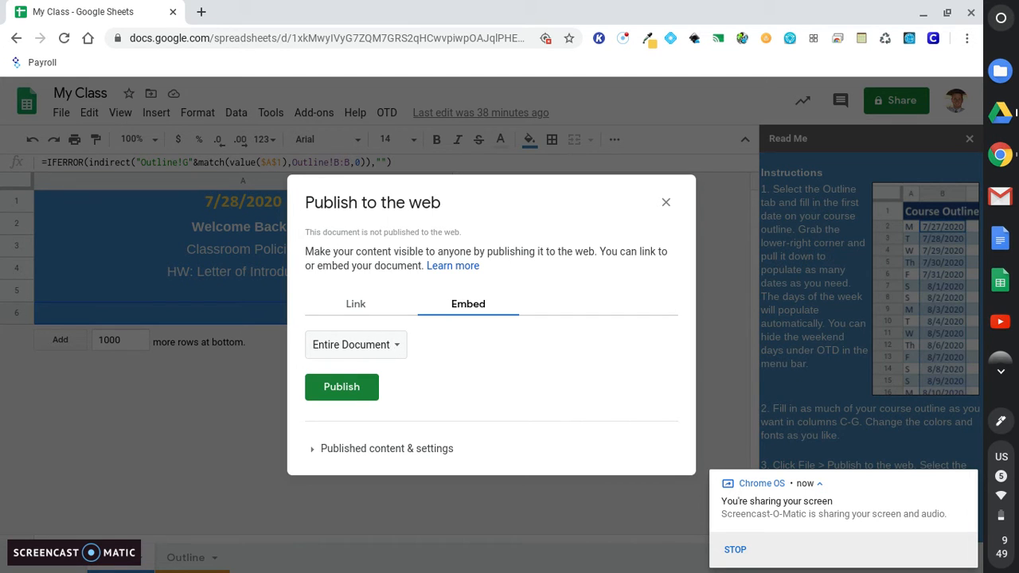
click(355, 343)
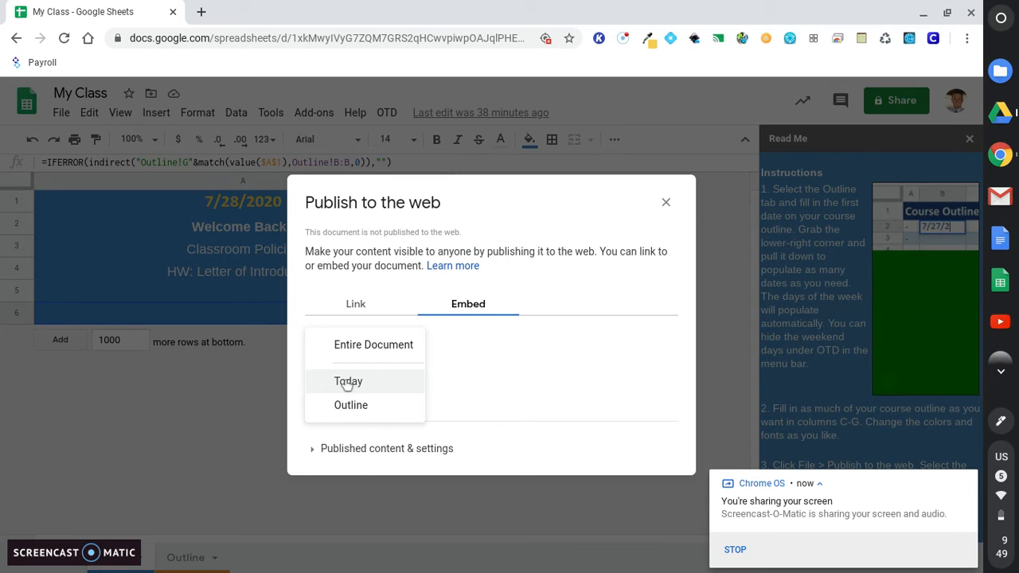
click(348, 382)
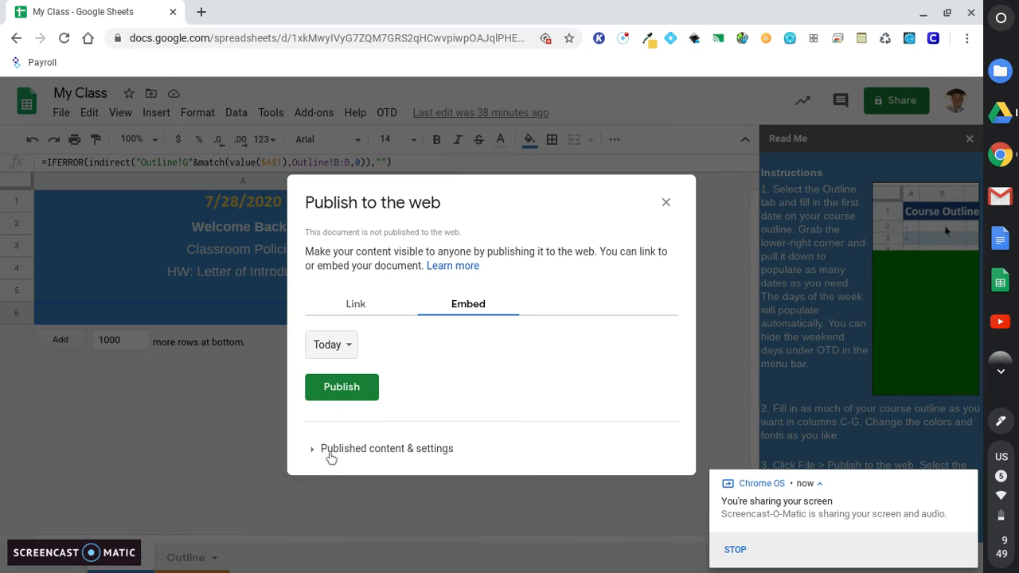
Expand the 'Published content & settings' section of the publish dialog
click(341, 387)
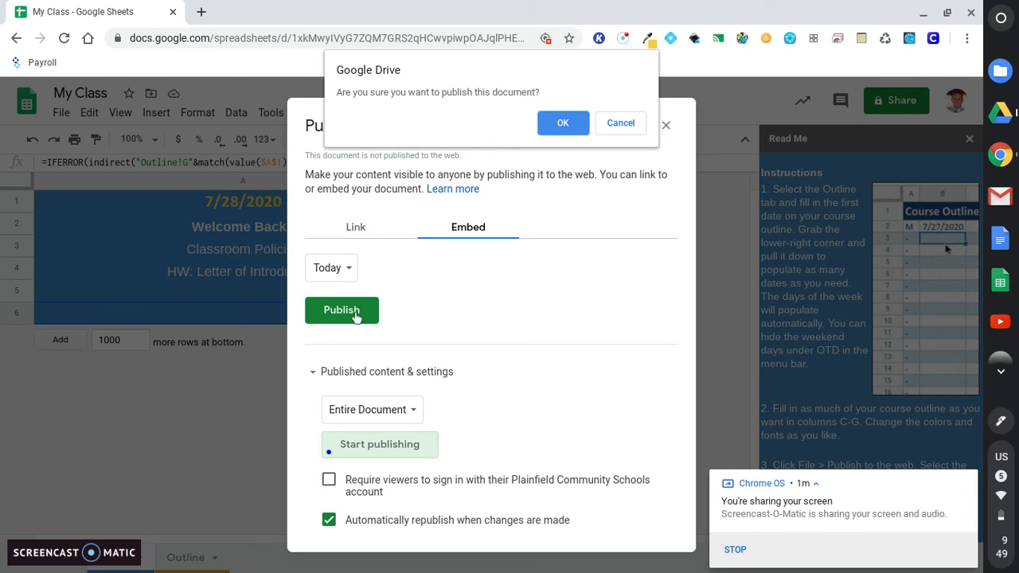
Confirm publishing the Today sheet and select its iframe embed code
click(563, 123)
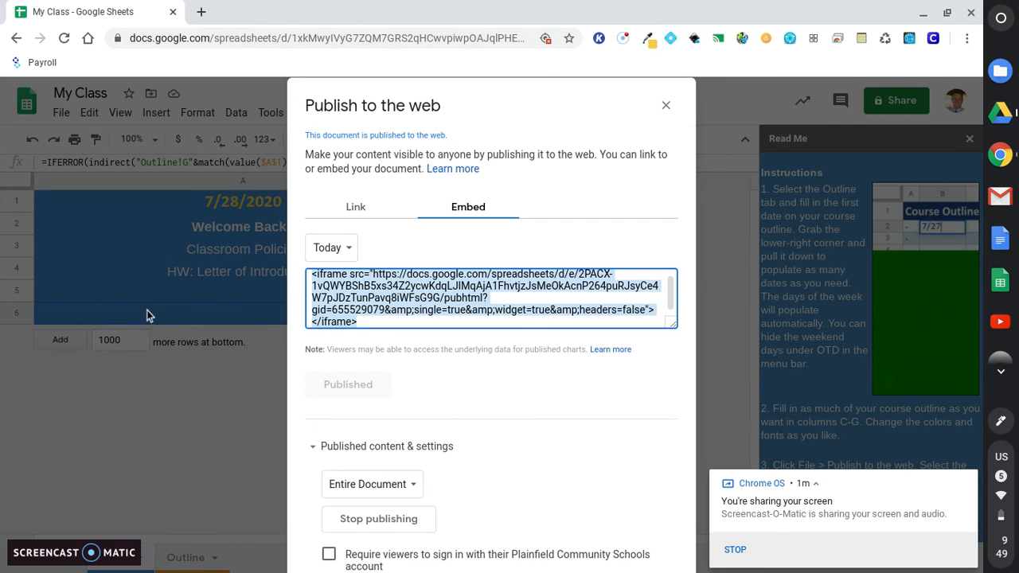
click(490, 297)
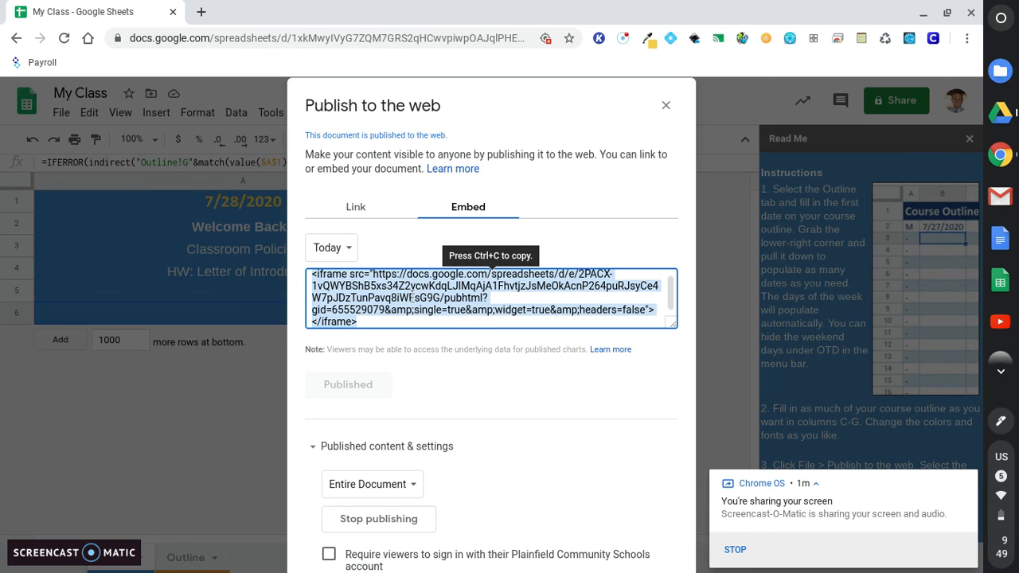